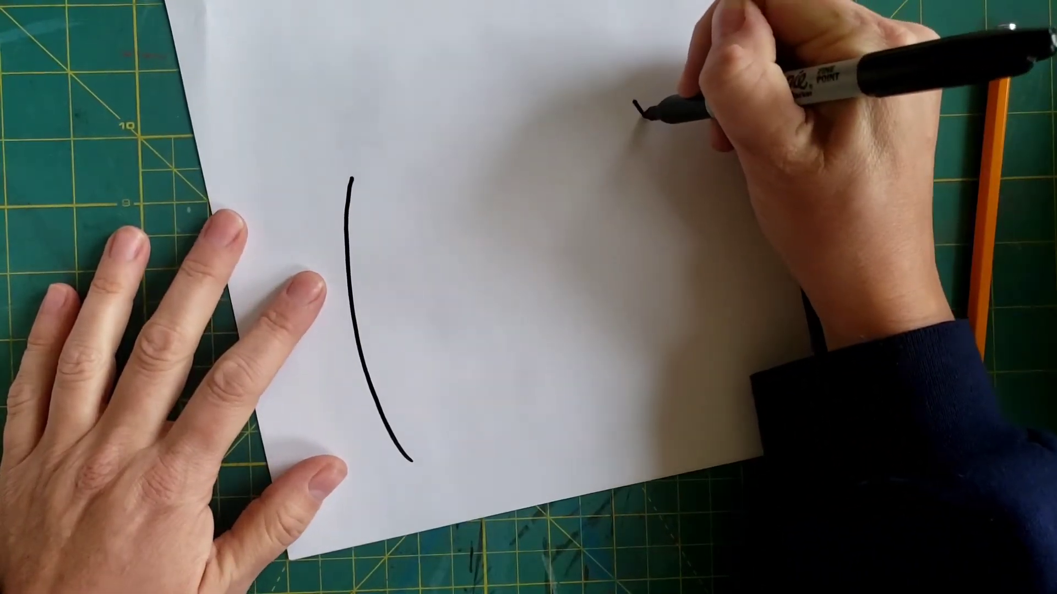
drag(637, 104, 707, 375)
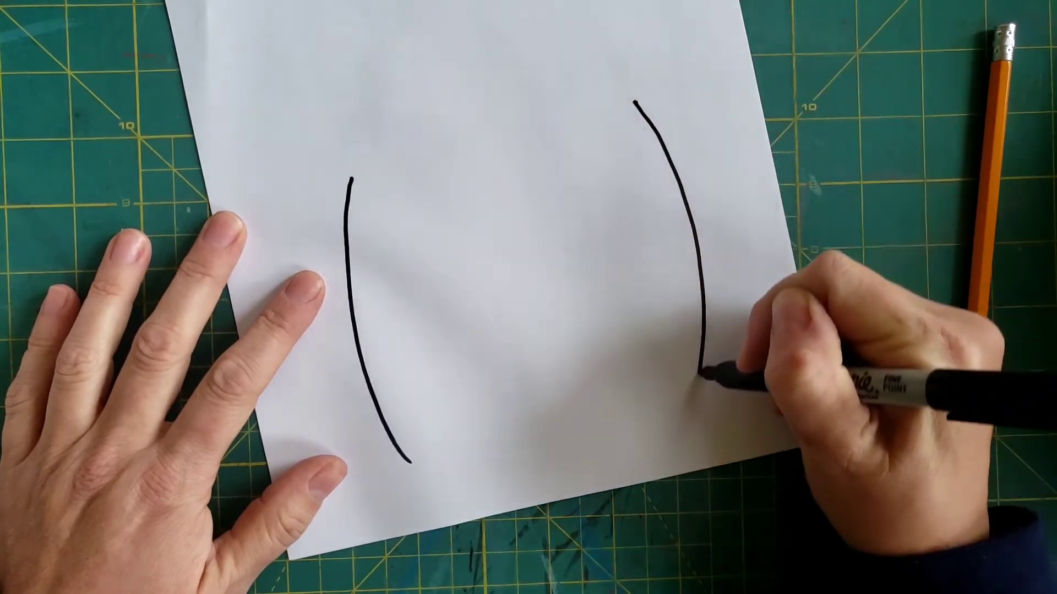